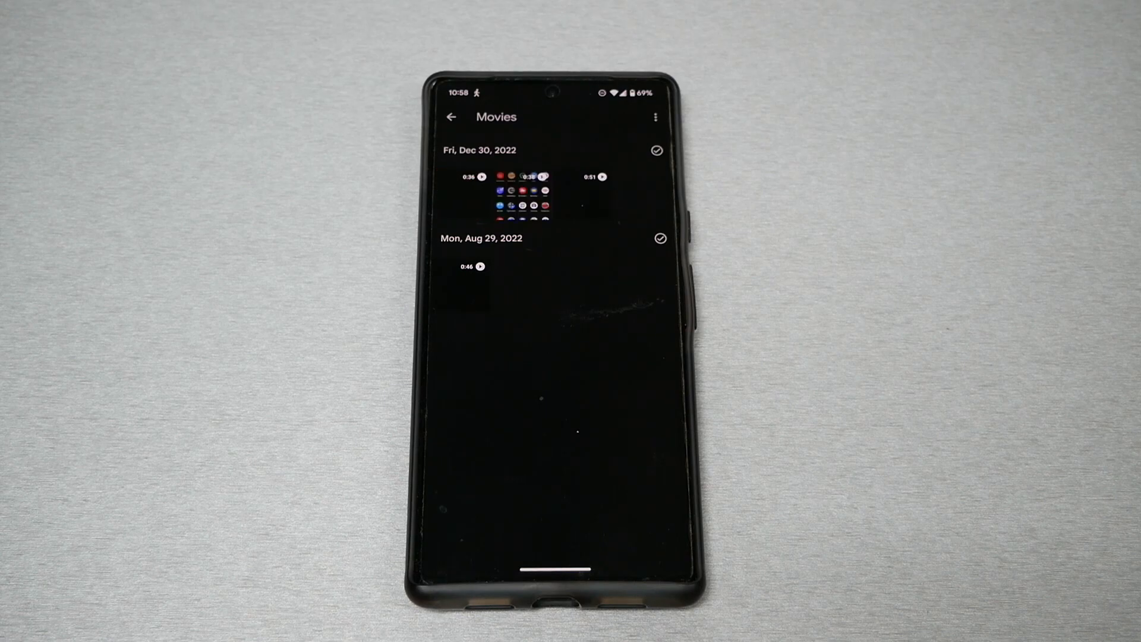
Step: Play the morning Speedtest screen recording from the Google Photos Movies album
click(523, 180)
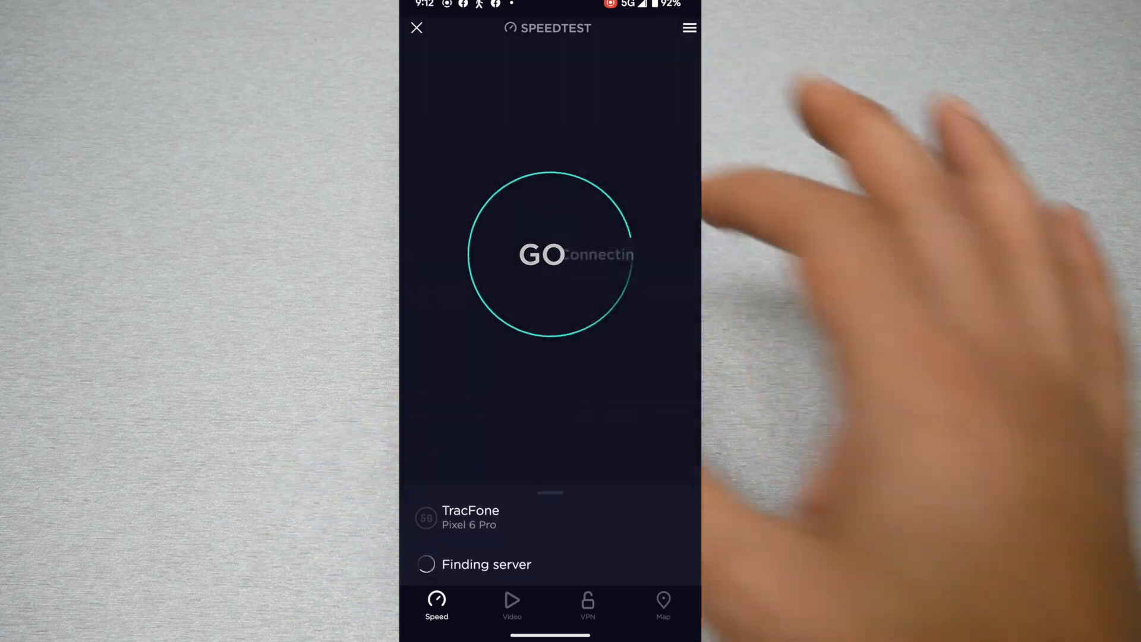
Step: Start the 5G speed test with GO and let it connect to a server
click(549, 254)
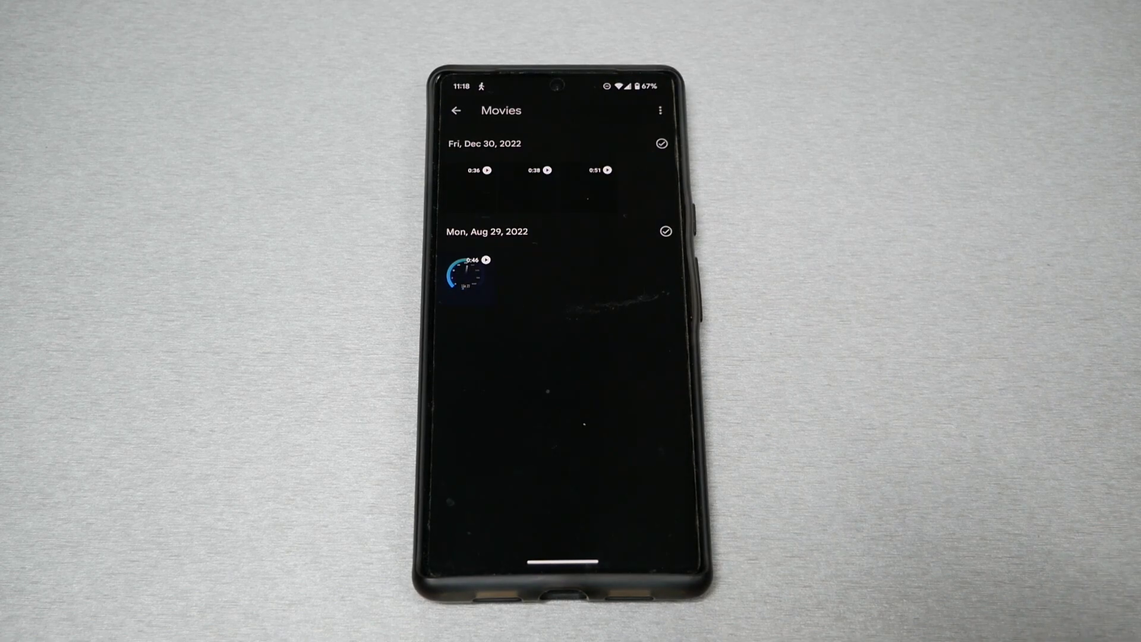
mouse_move(1019, 291)
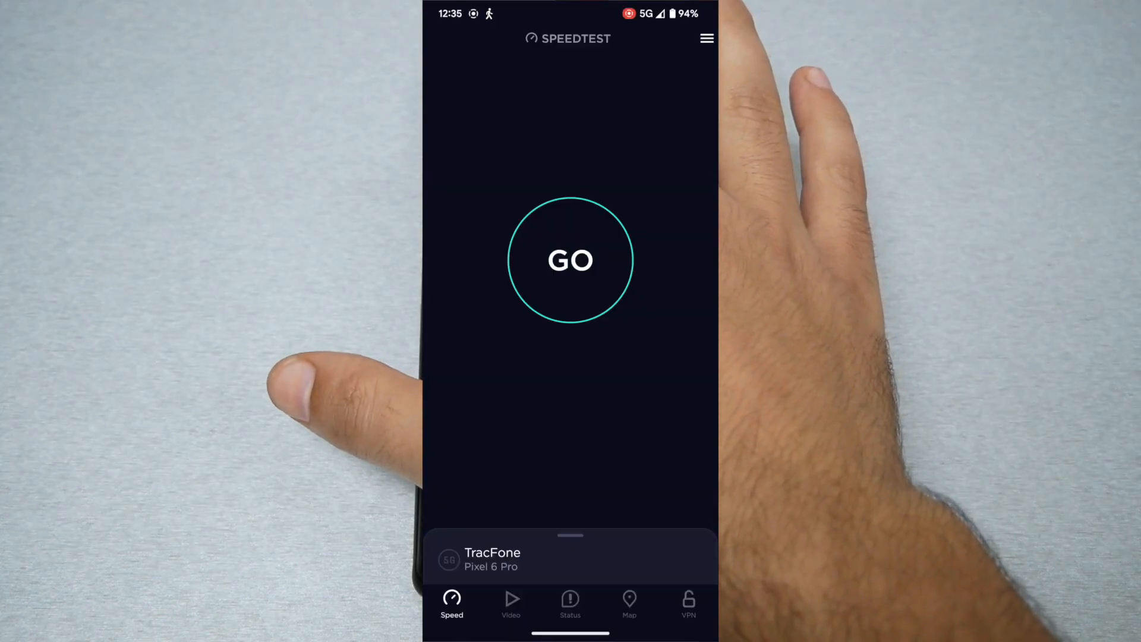
Step: Start the midnight speed test against the Verizon server in Kissimmee, FL
click(571, 260)
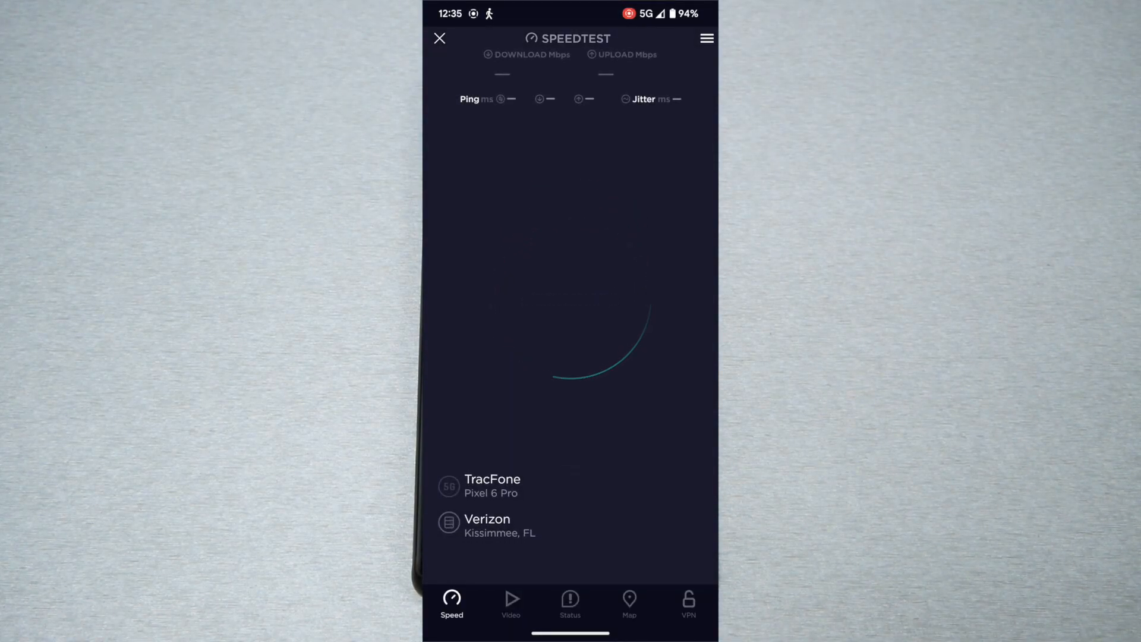